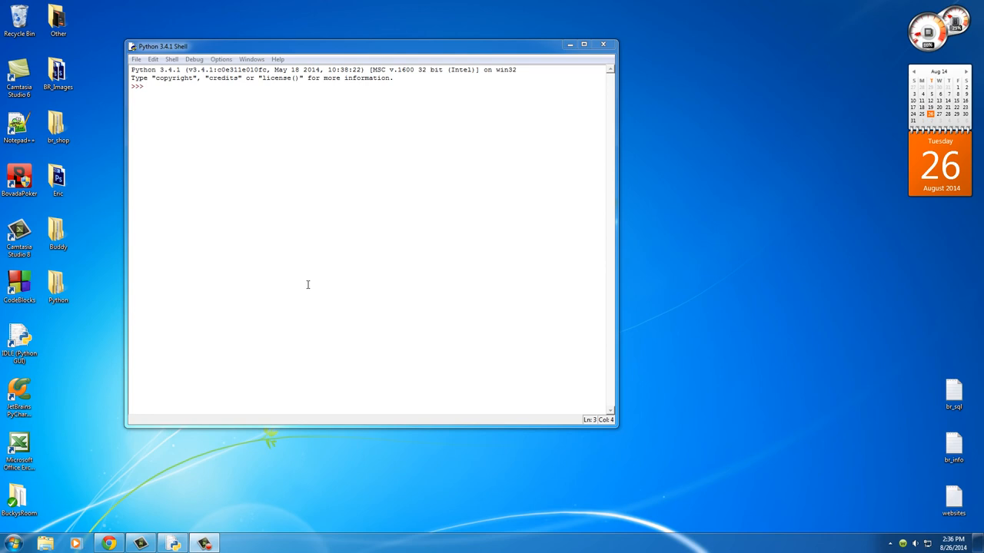
mouse_move(172, 80)
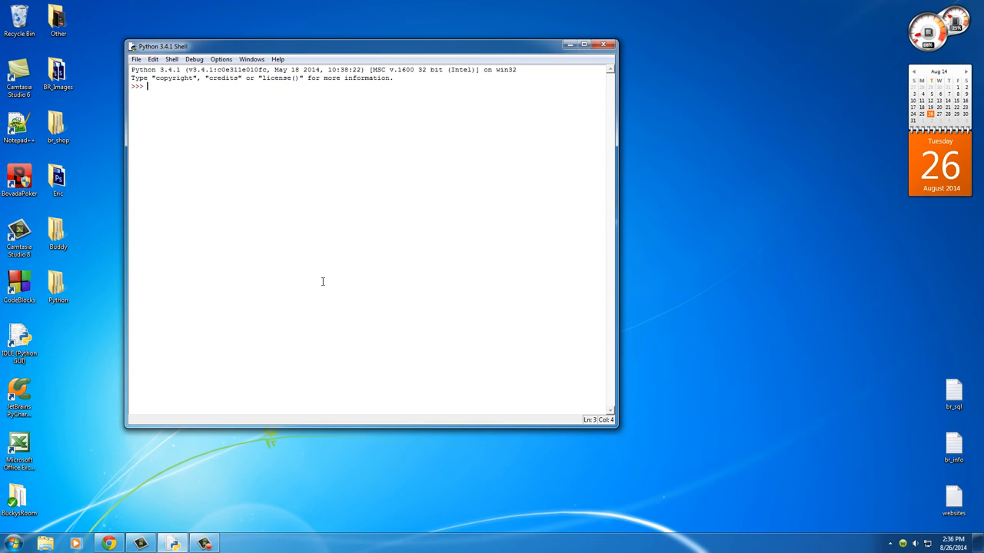
Assign the string "Tuna McFish" to the variable user at the prompt
text(user)
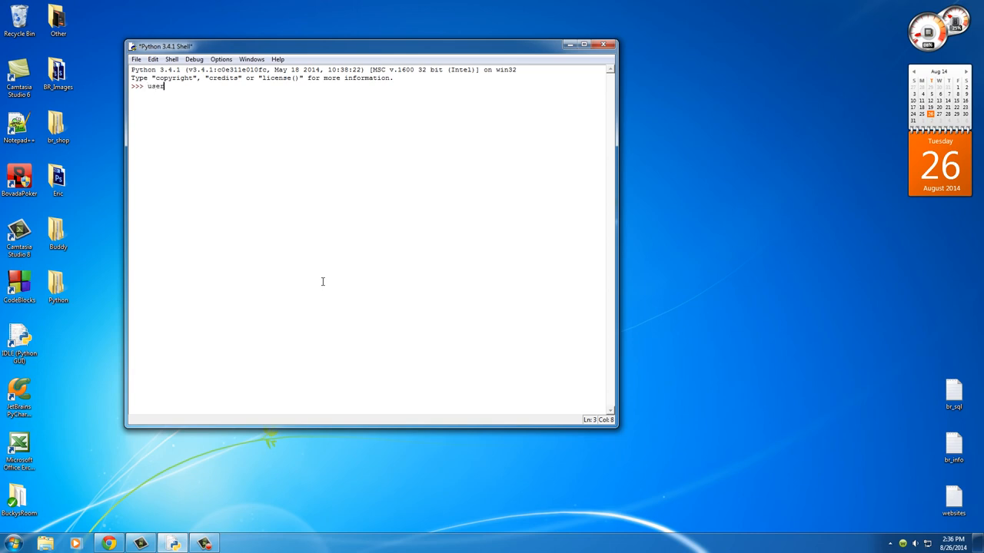
text(= "")
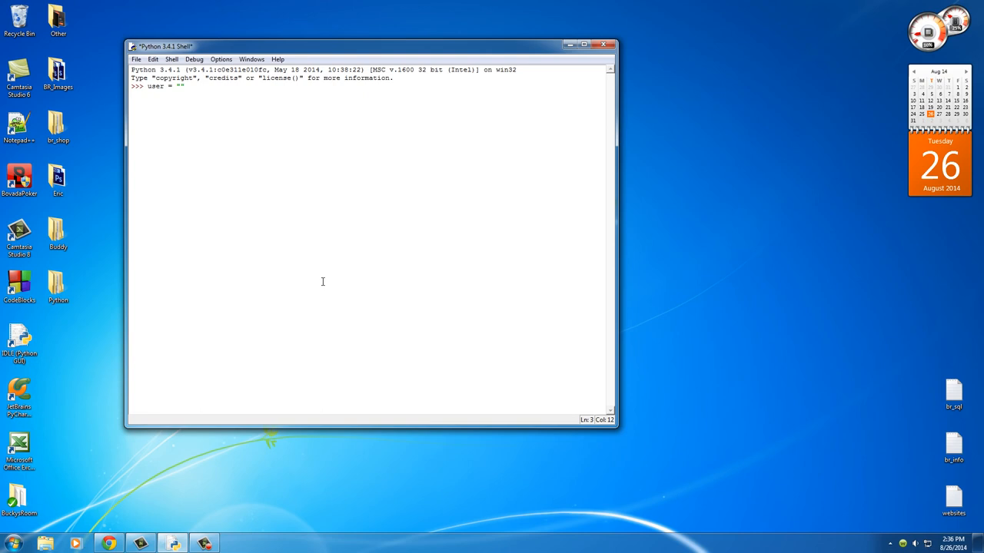
text(Yuna McFi)
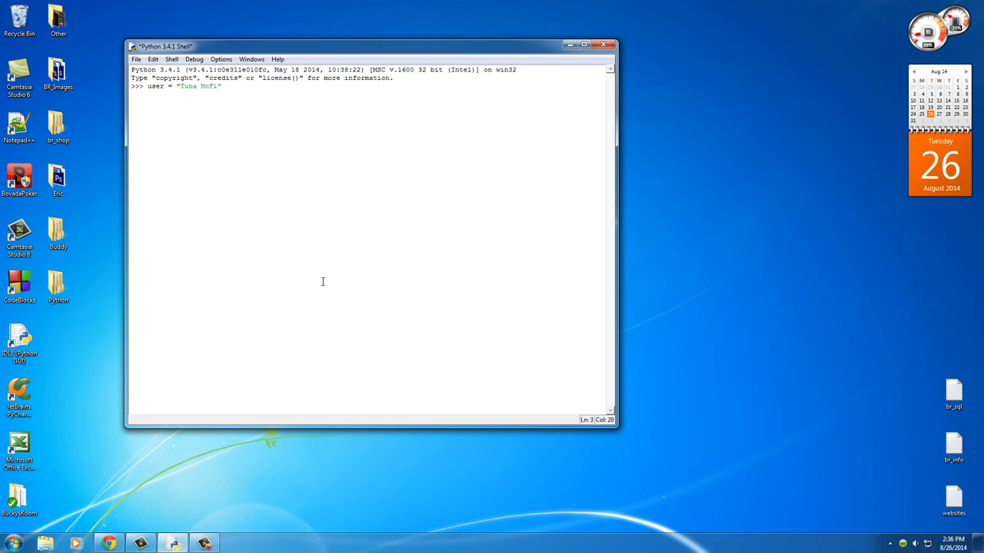
text(sh")
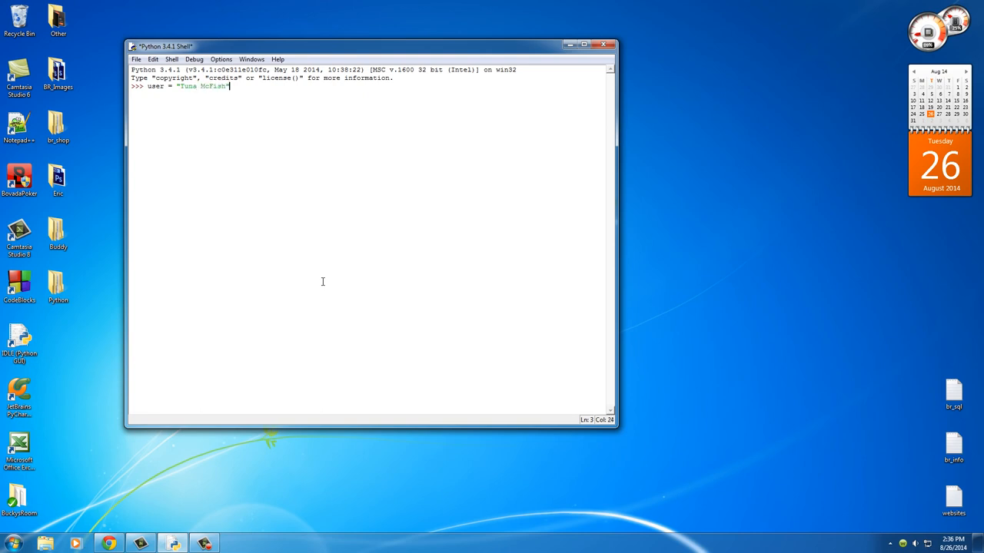
key(enter)
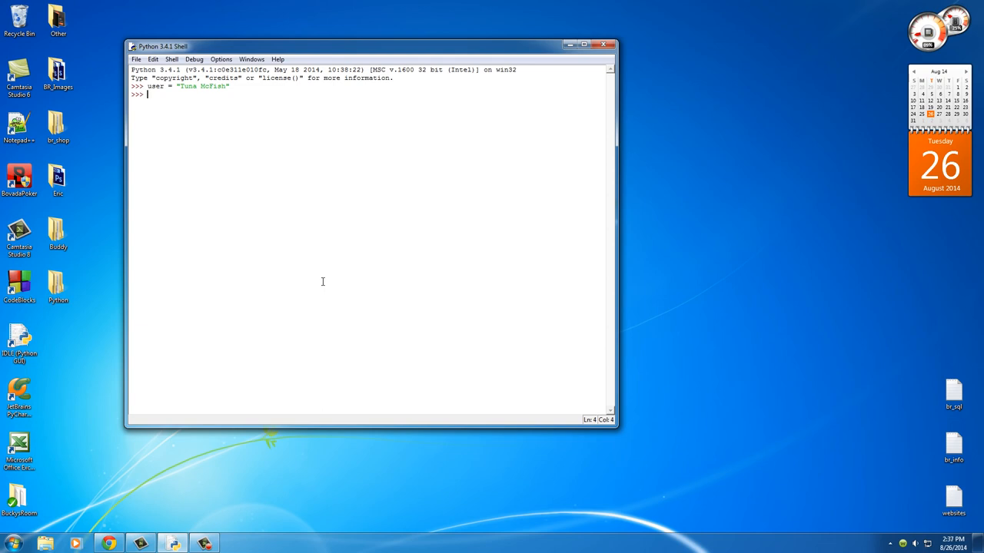
mouse_move(322, 277)
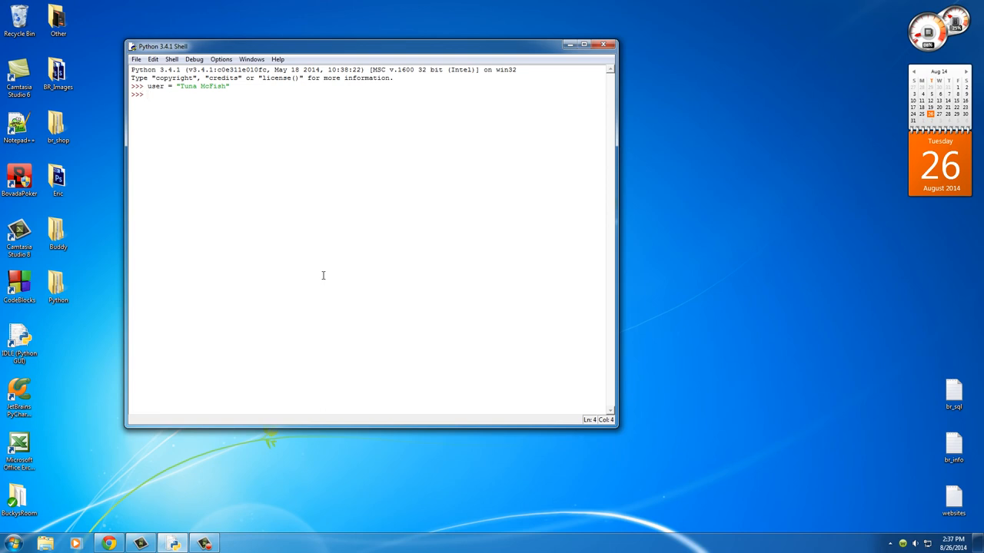
Evaluate user[0] and user[5] to show characters 'T' and 'M'
key(enter)
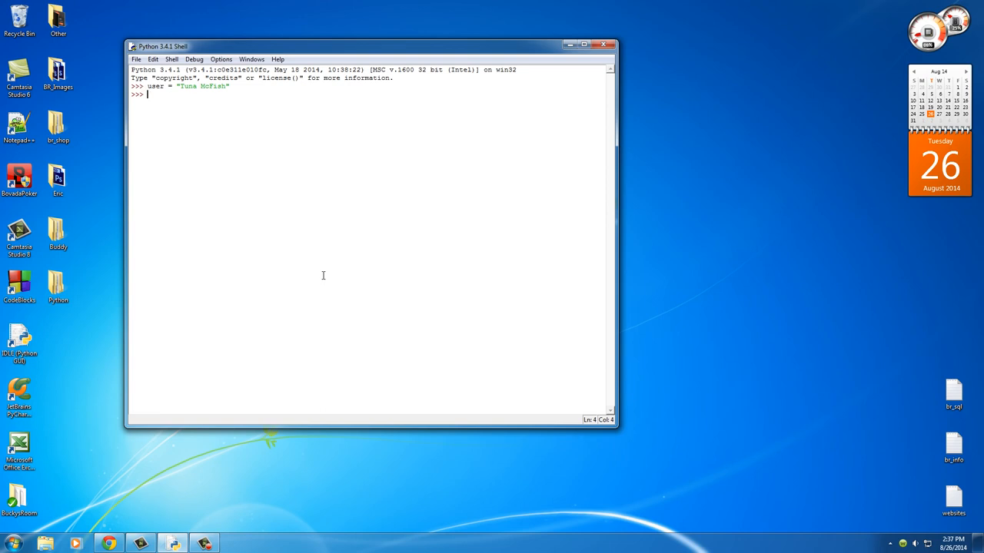
text(u)
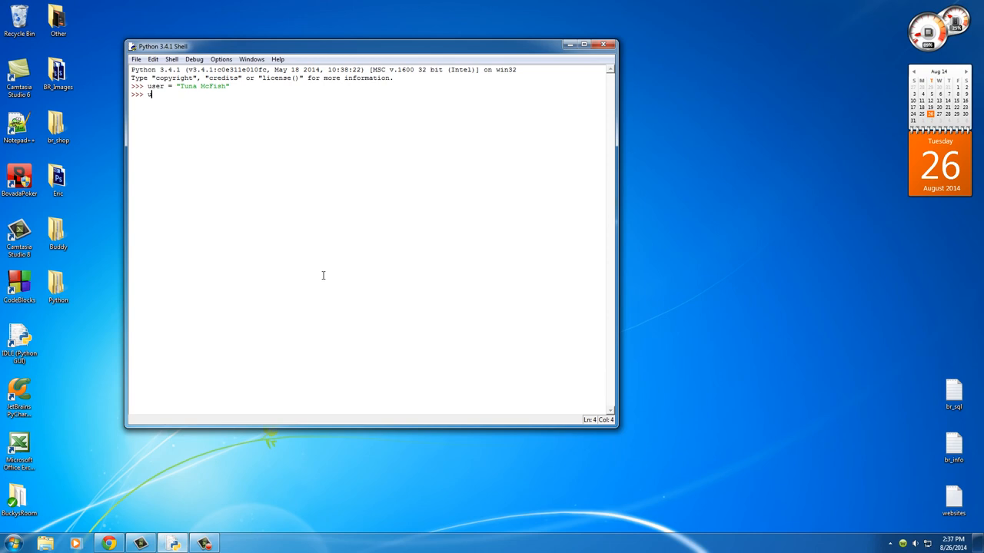
text(user)
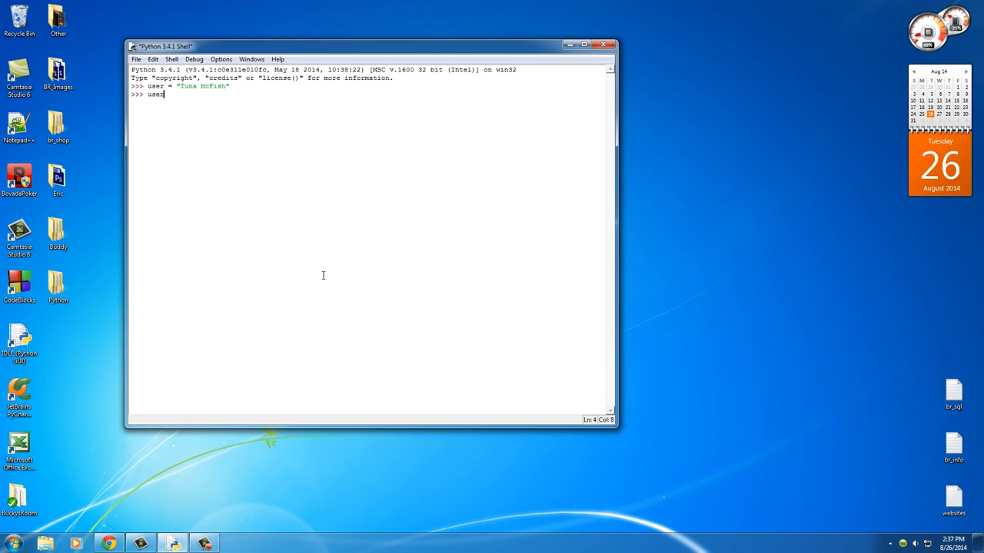
text([])
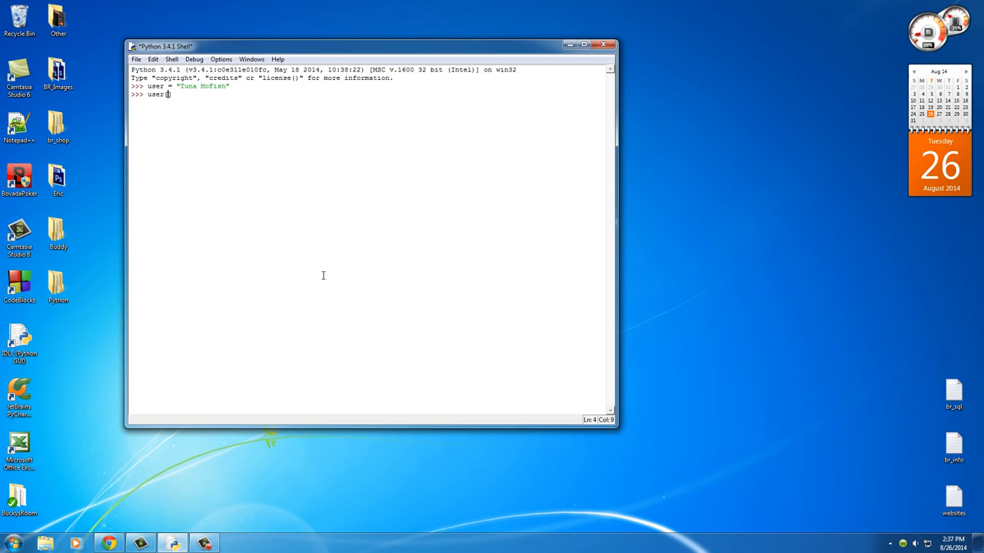
text([)
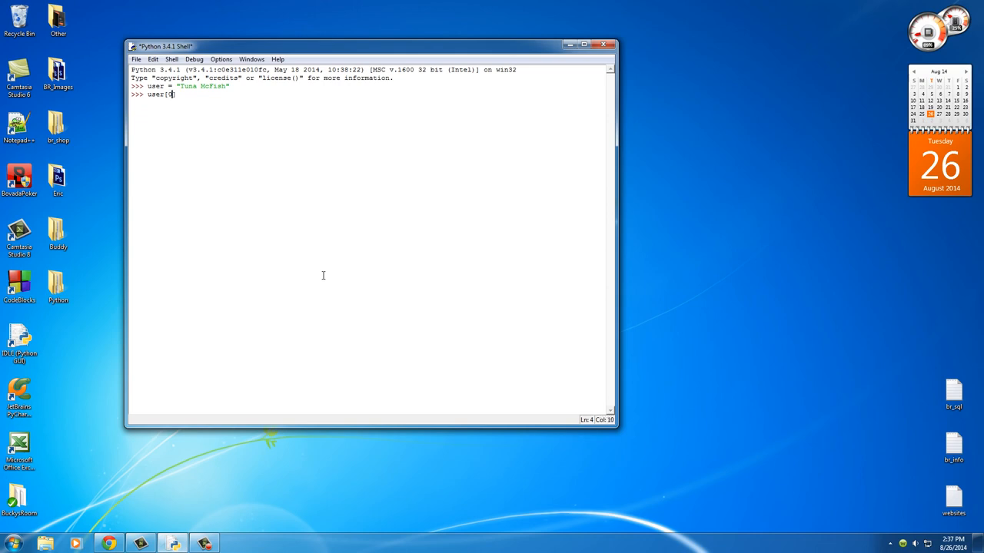
text(0])
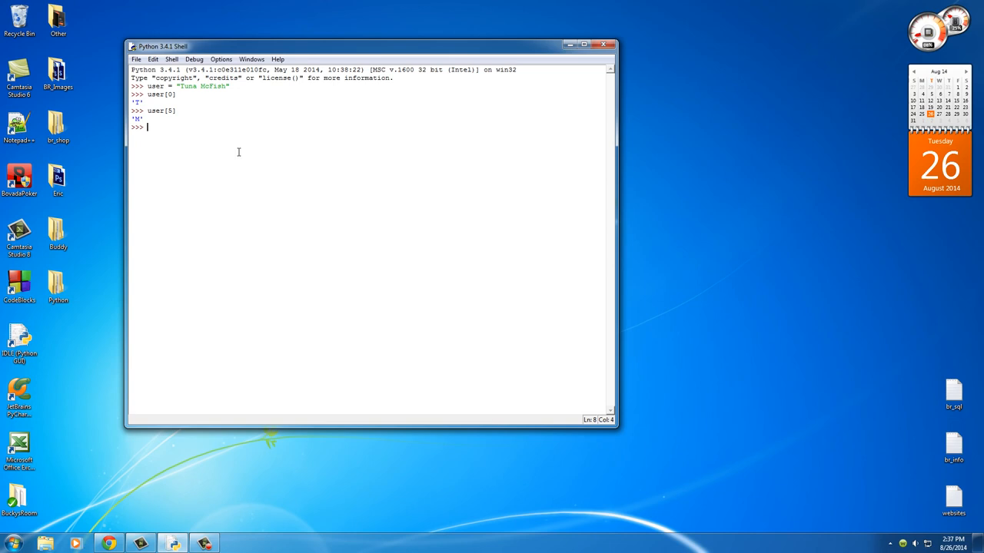
text(user[0])
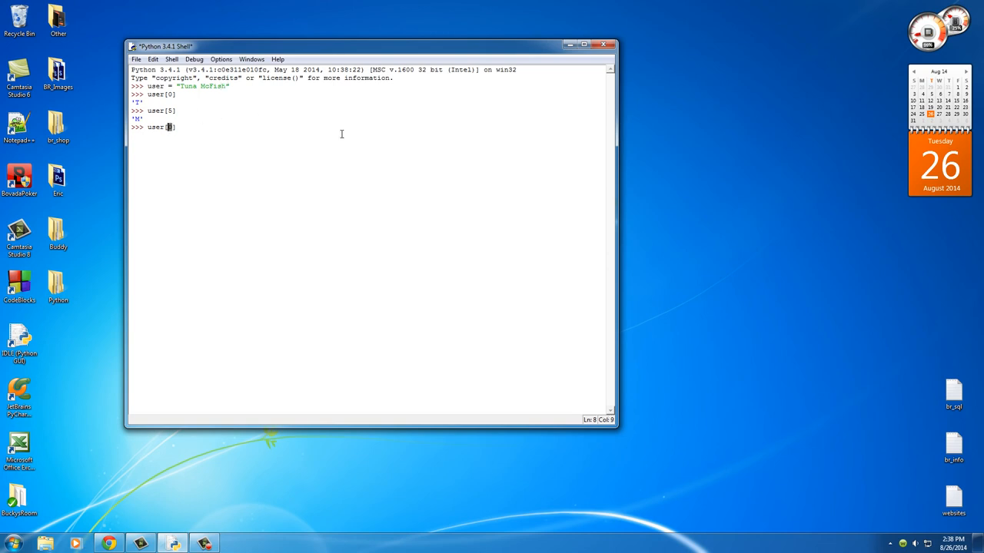
Evaluate user[-1] and user[-3], returning 'h' and 'i'
text(-1)
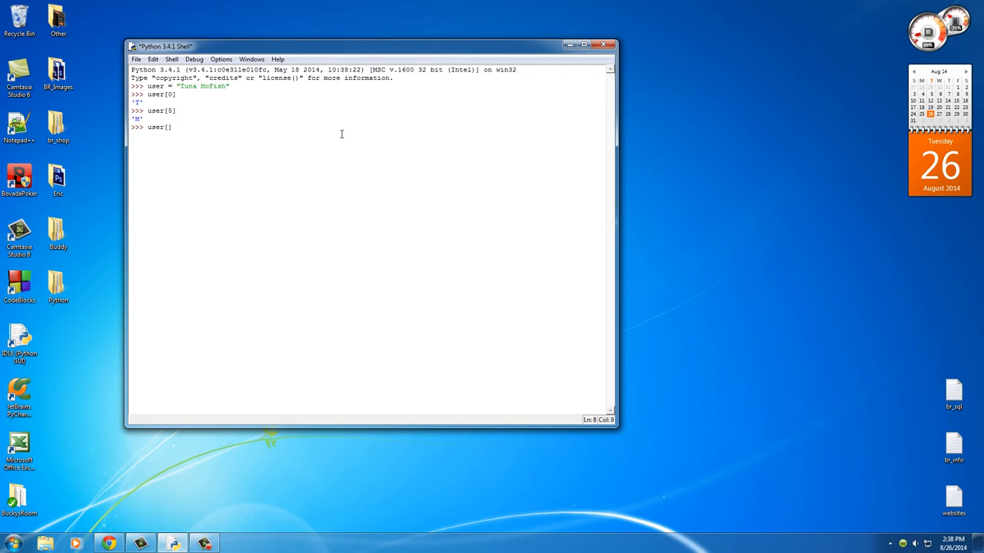
text(-1)
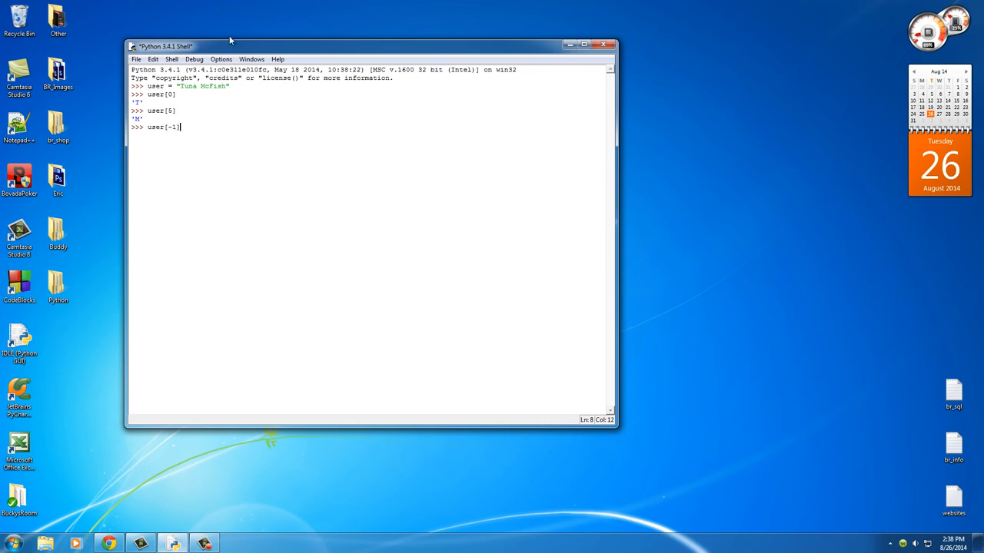
mouse_move(189, 131)
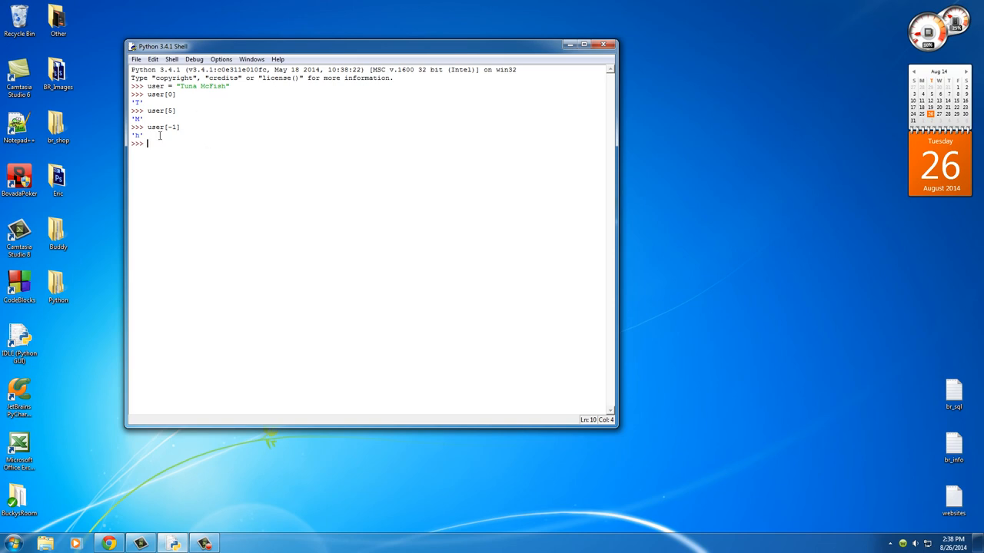
text(user[])
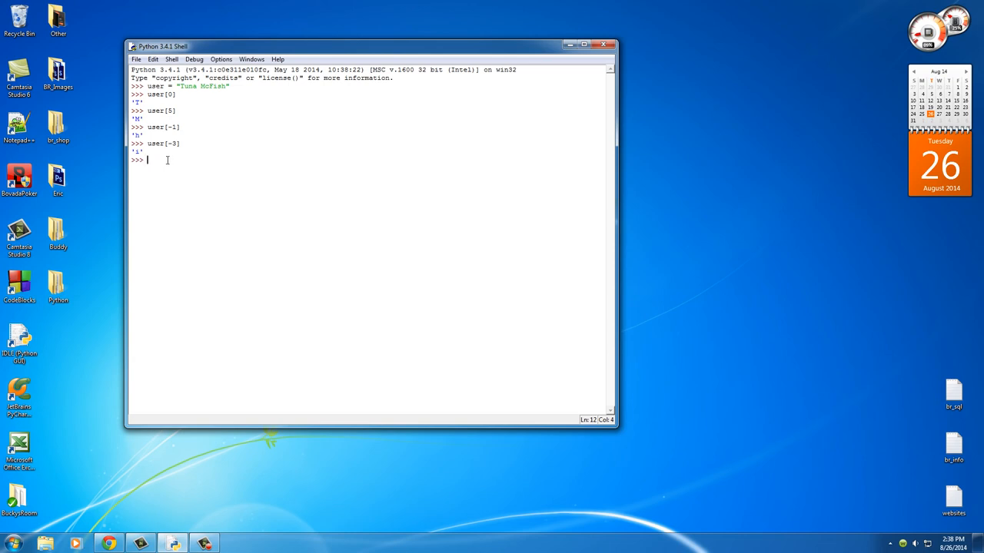
mouse_move(159, 143)
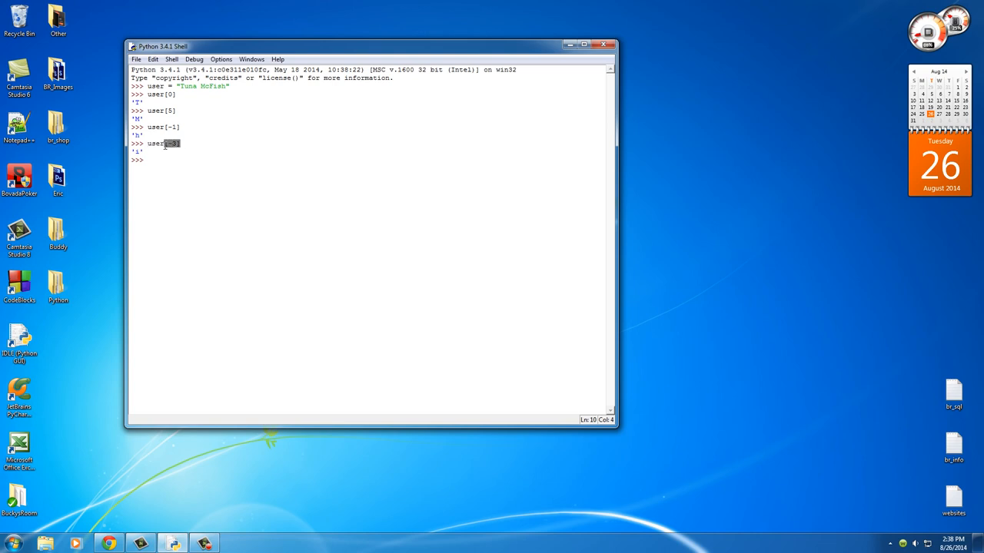
key(enter)
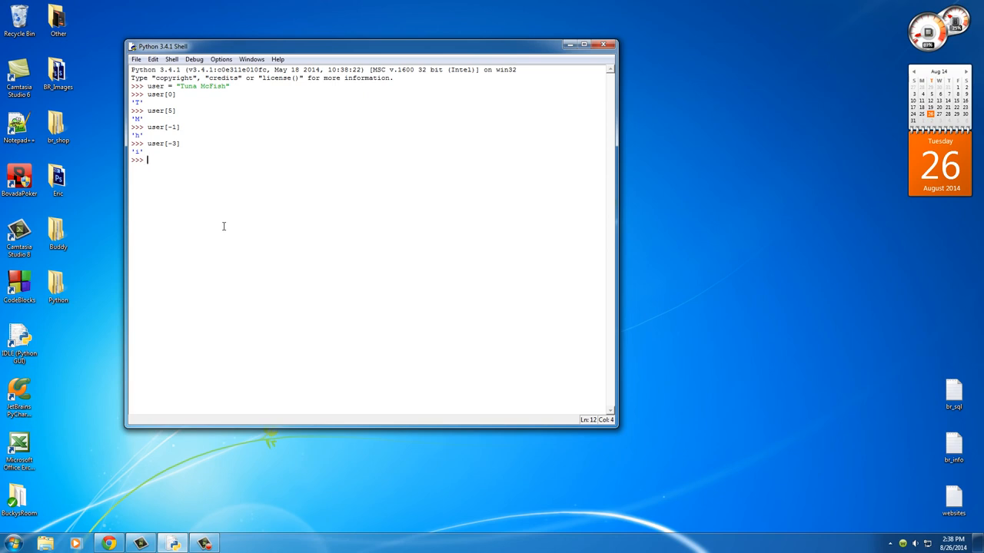
mouse_move(270, 220)
text(user)
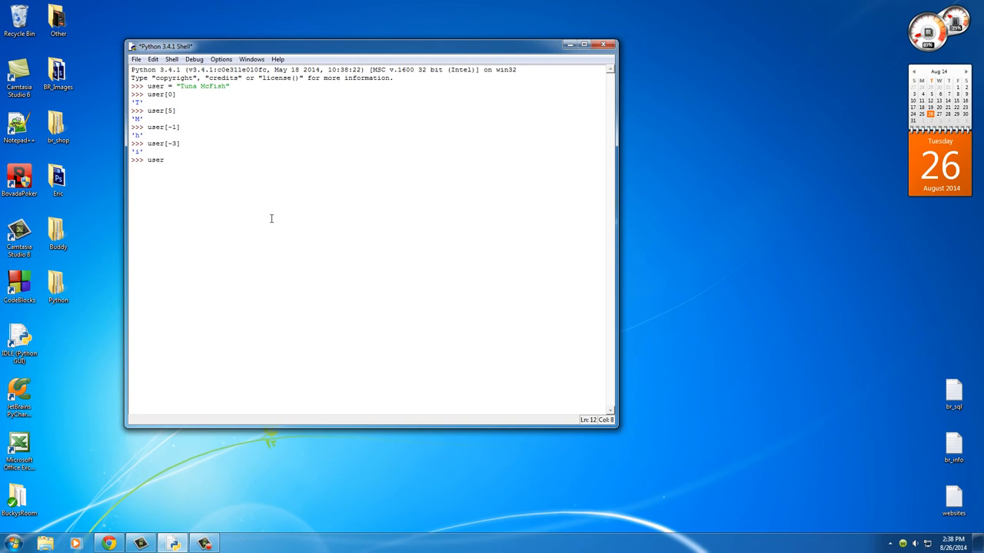
Evaluate the slice user[2:7] to get 'na Mc'
text([)
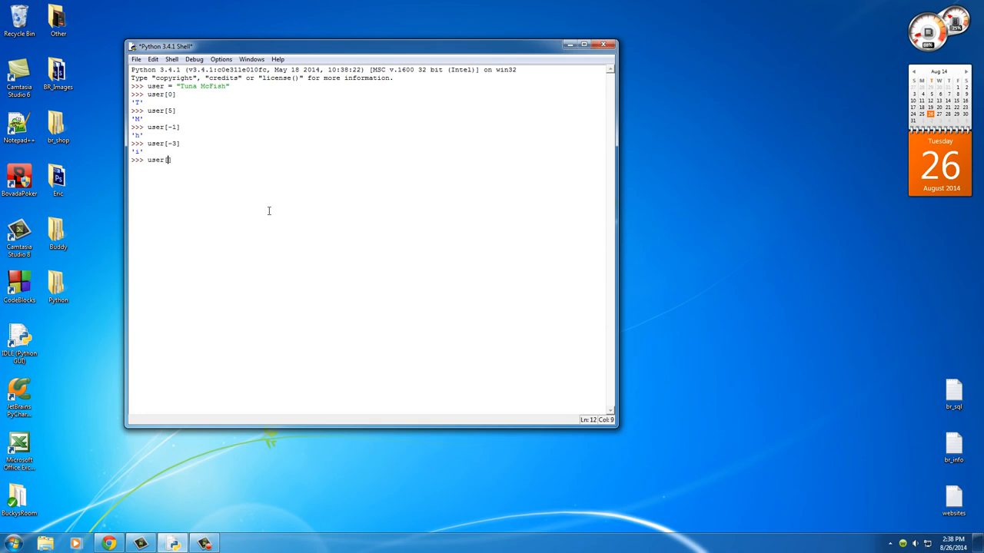
mouse_move(243, 154)
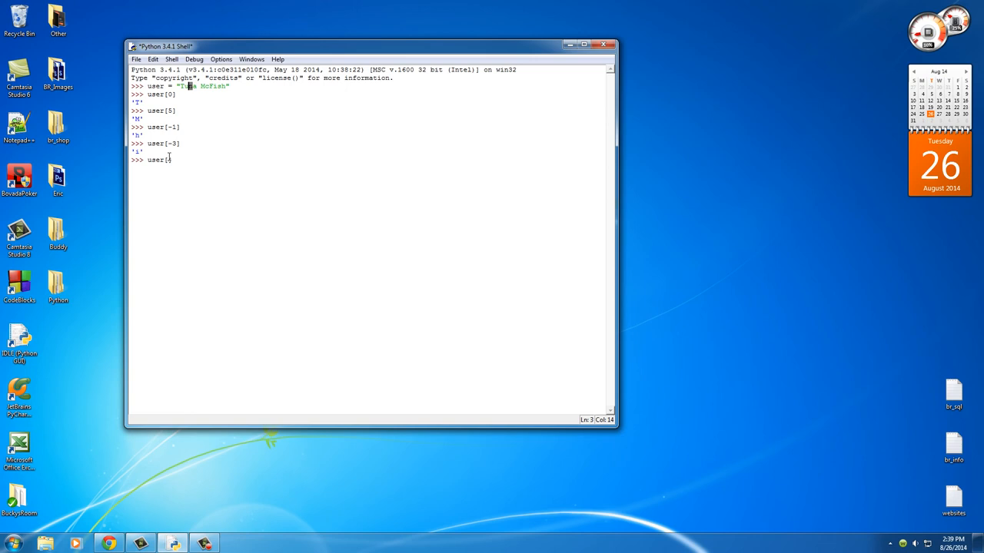
text(2:)
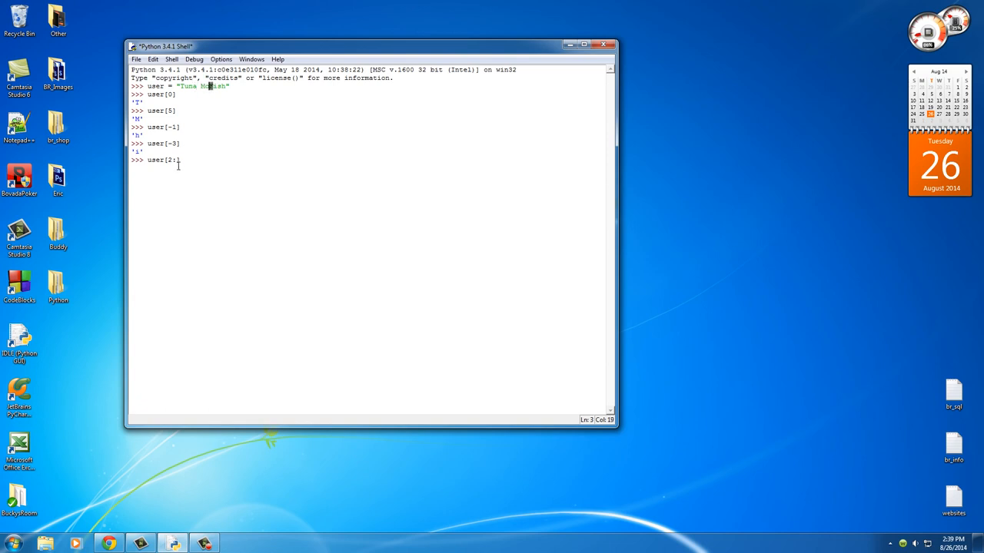
text(")
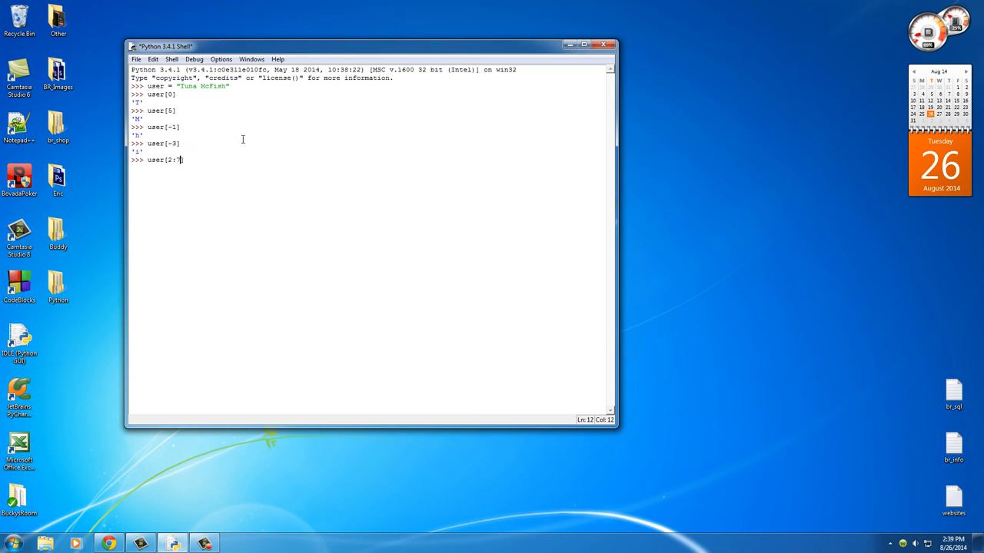
text(7])
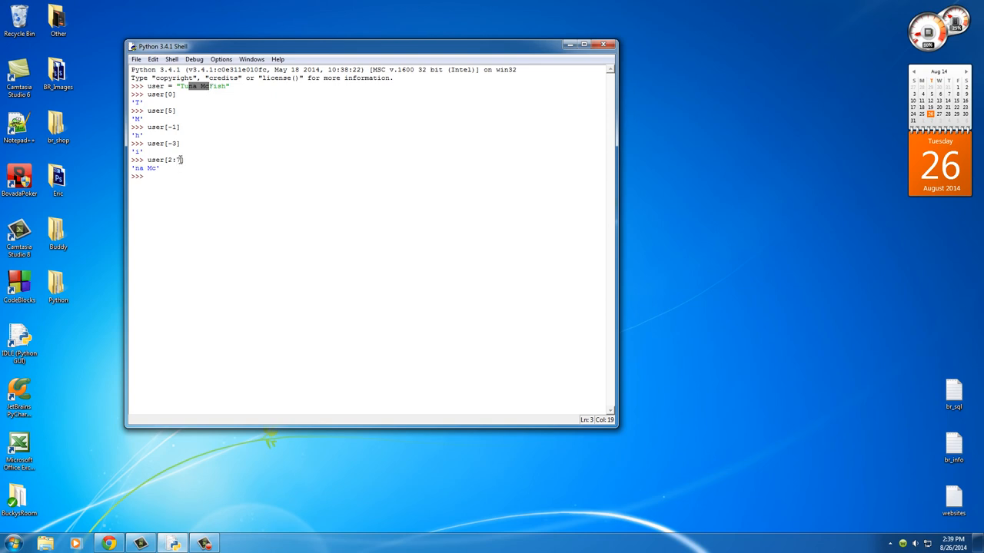
click(170, 177)
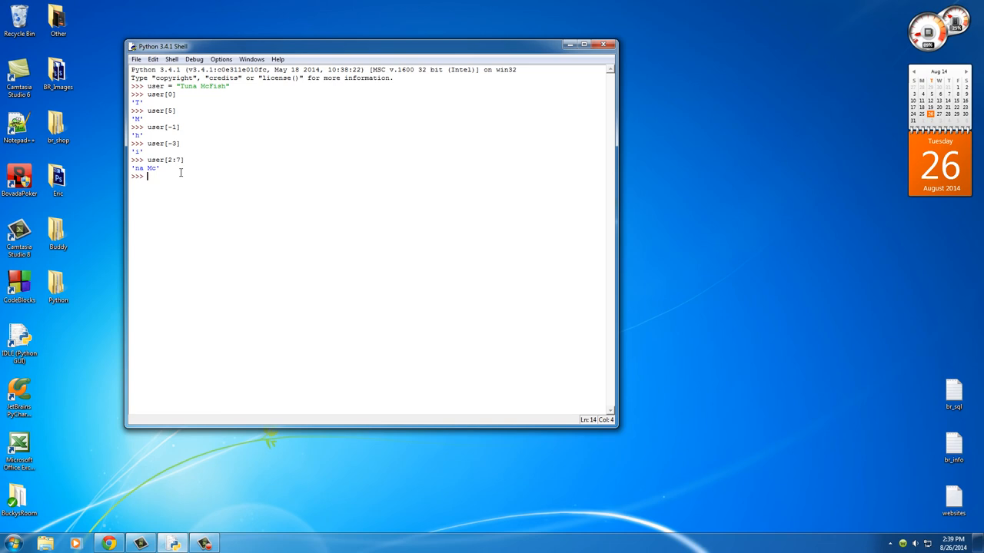
Reuse the earlier slice to evaluate user[:7], user[2:] and user[:]
double_click(165, 160)
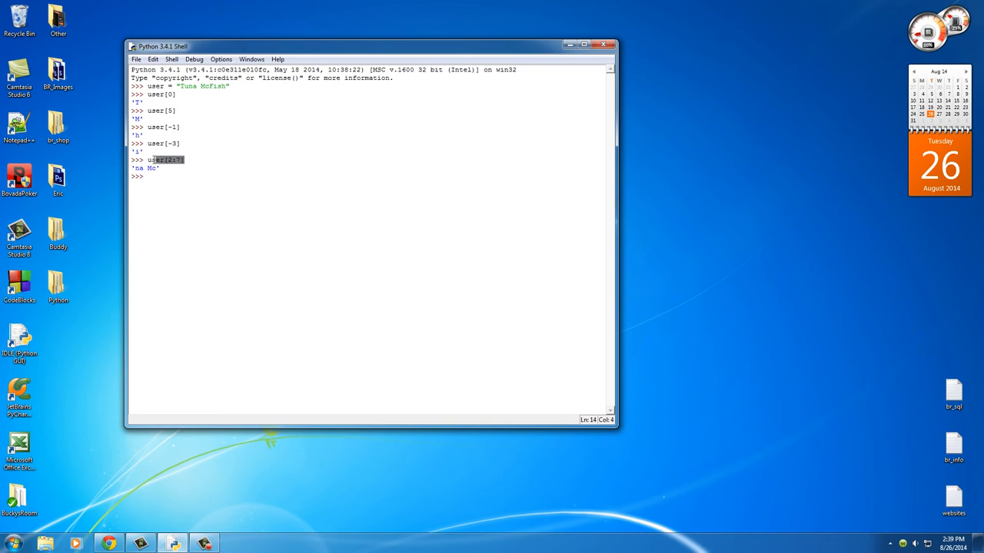
text(user[2:7])
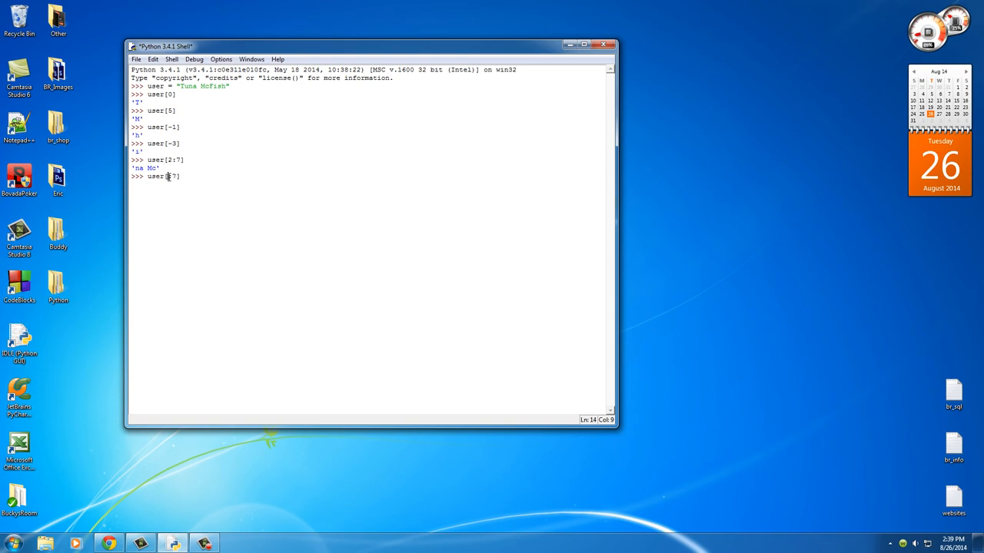
text(:)
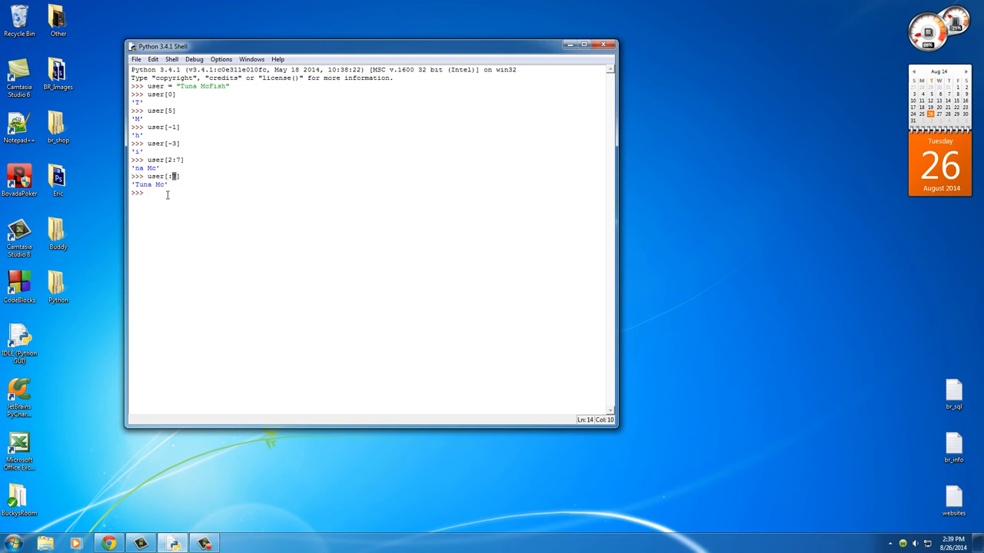
text(user[2:1])
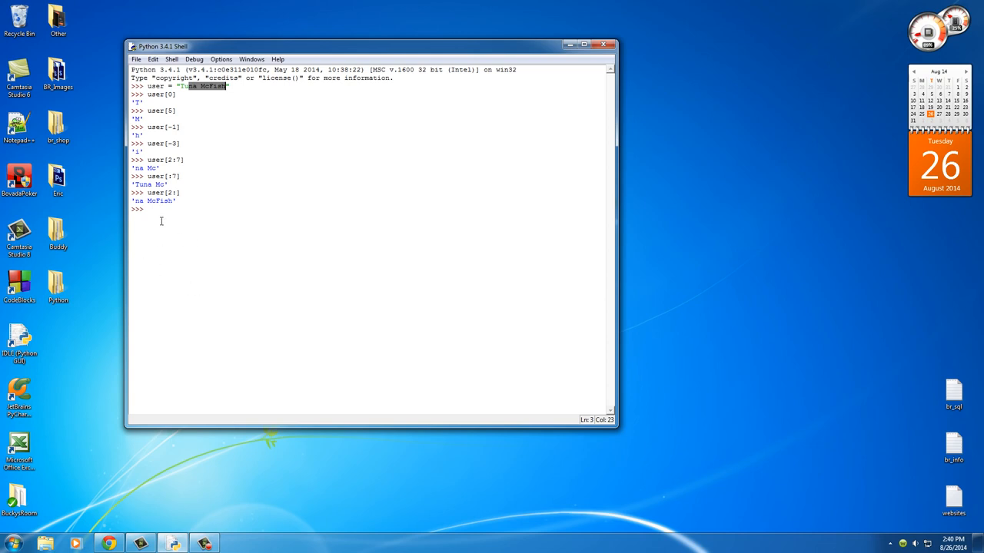
text(user[2:7])
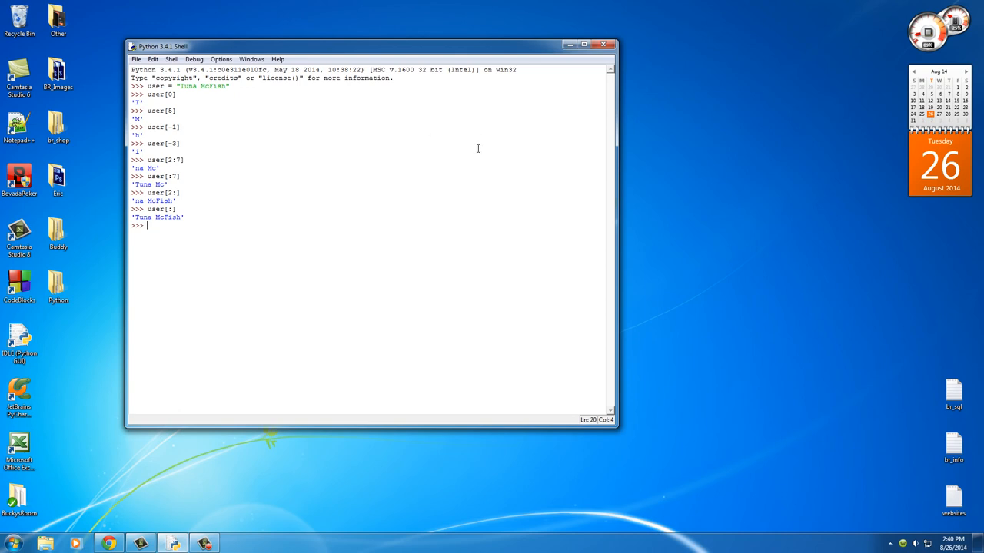
Run print('dsadasd') to output dsadasd
text(print)
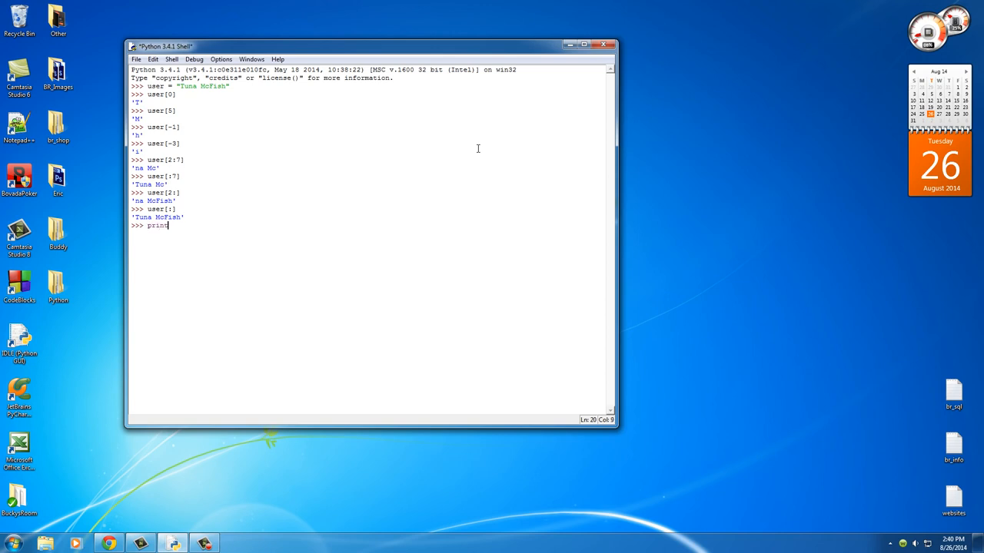
text(('d'))
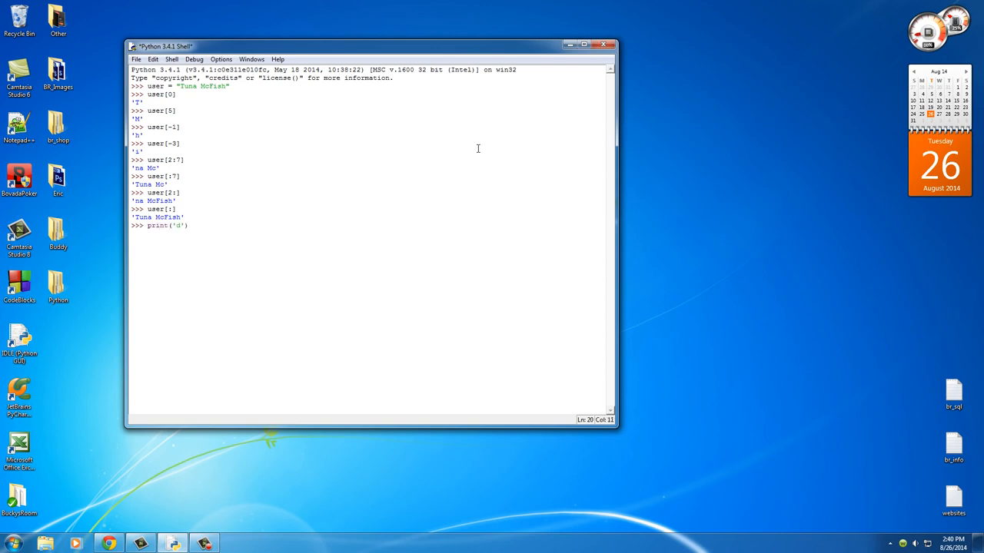
text(dsadasd)
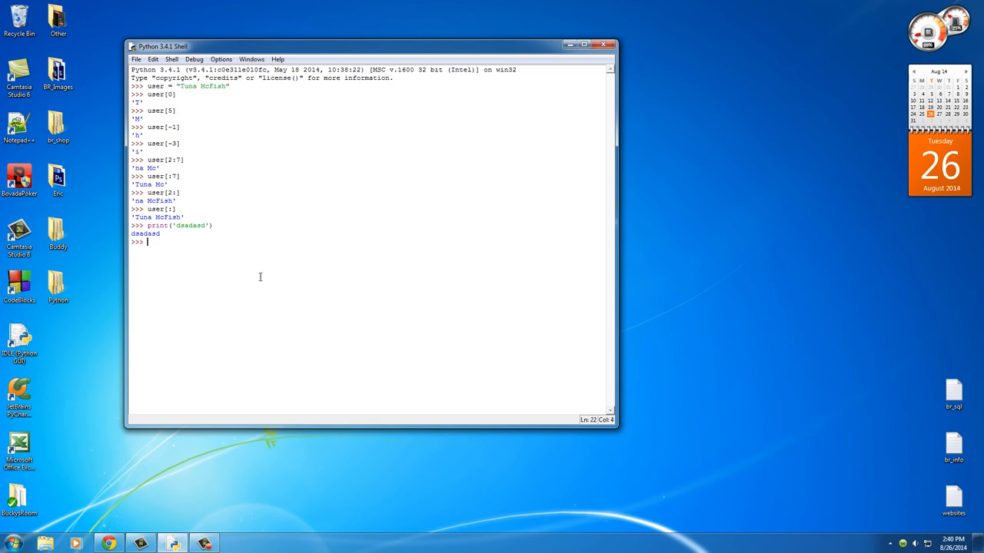
mouse_move(339, 278)
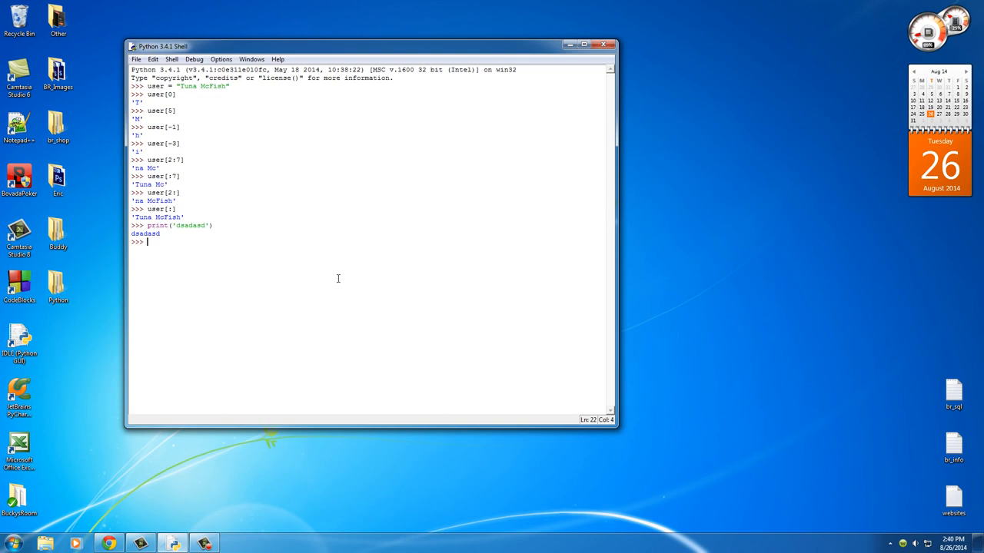
Compute len('dfjhf22893hfsdfjkasdf'), returning 21, and highlight the string
text(len)
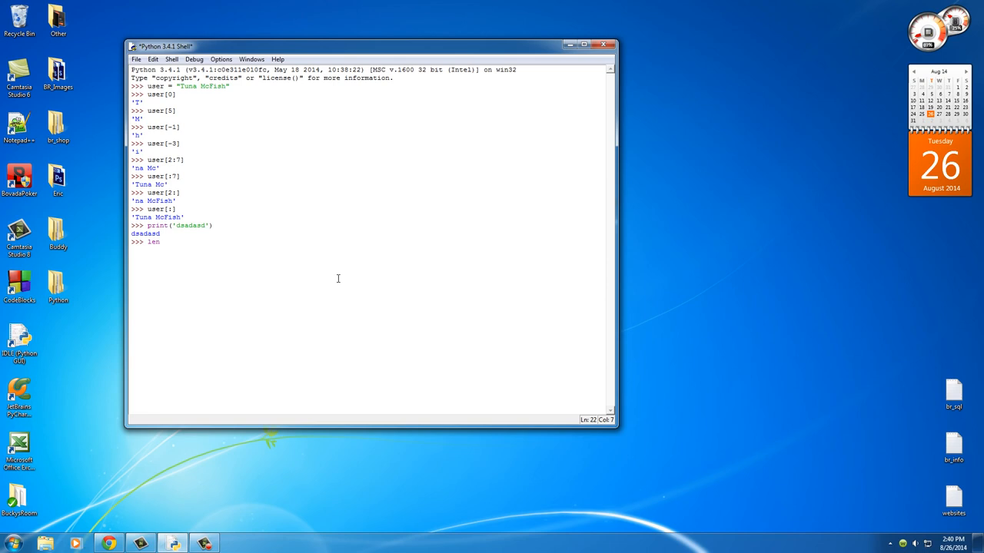
text(())
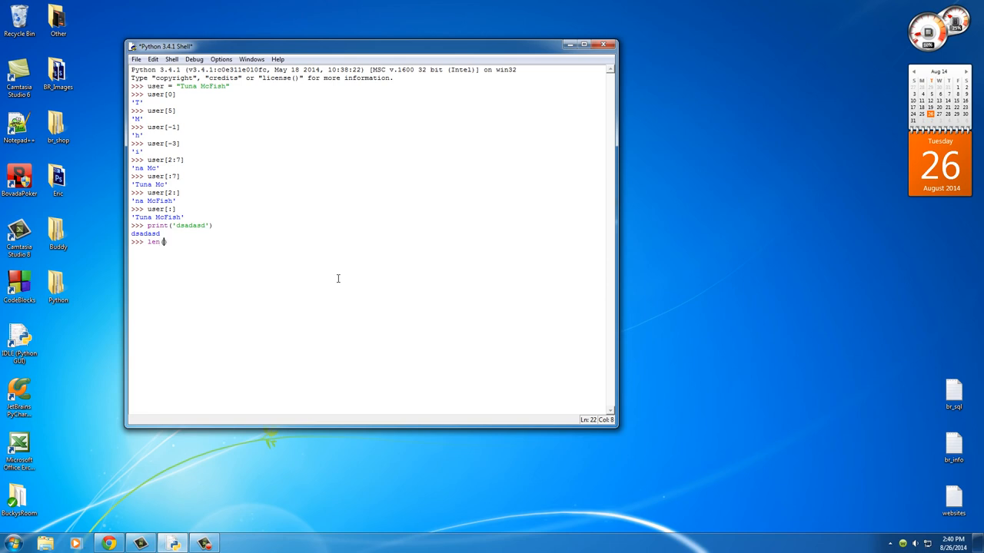
text('dfjhf22893')
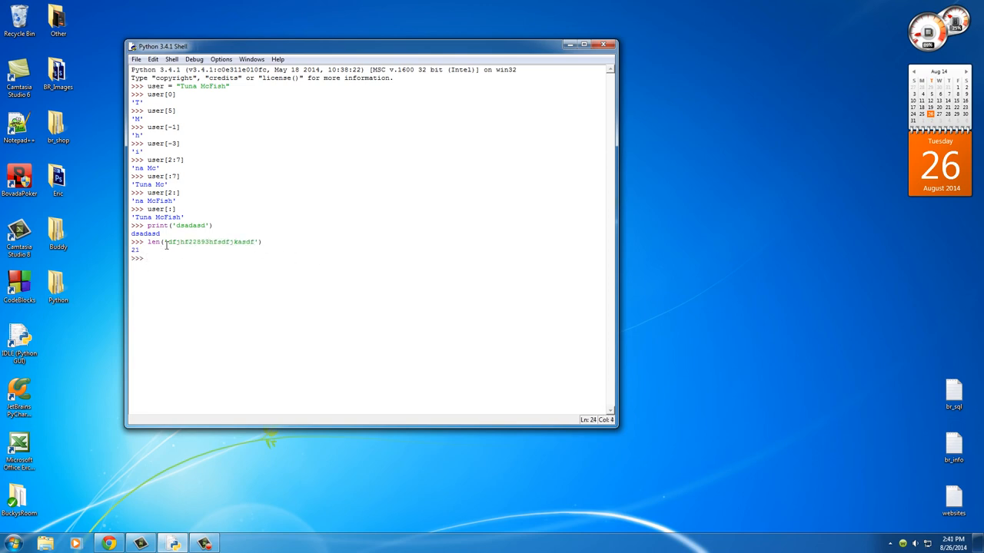
drag(167, 241, 255, 242)
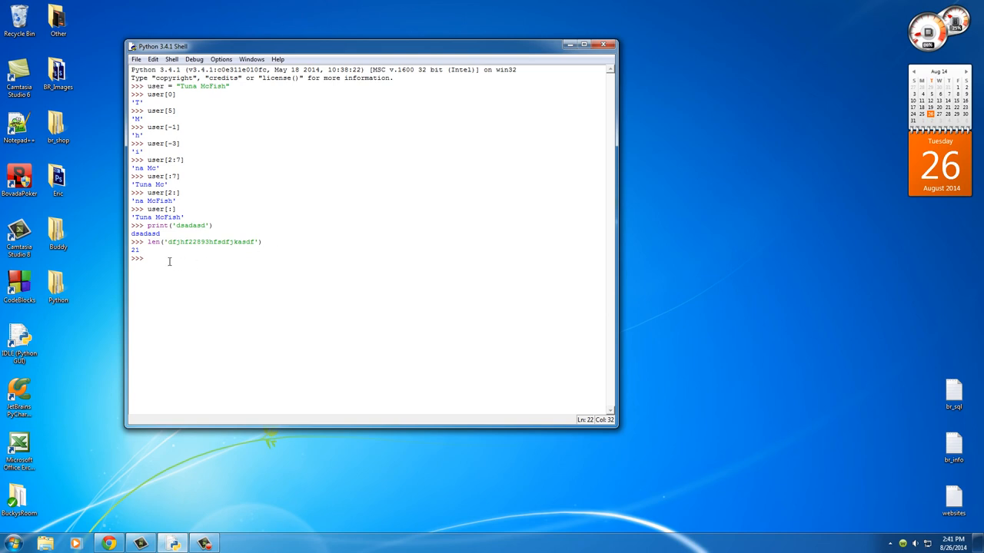
Run len(user) to get 11, pointing out the name and string in its definition
text(len)
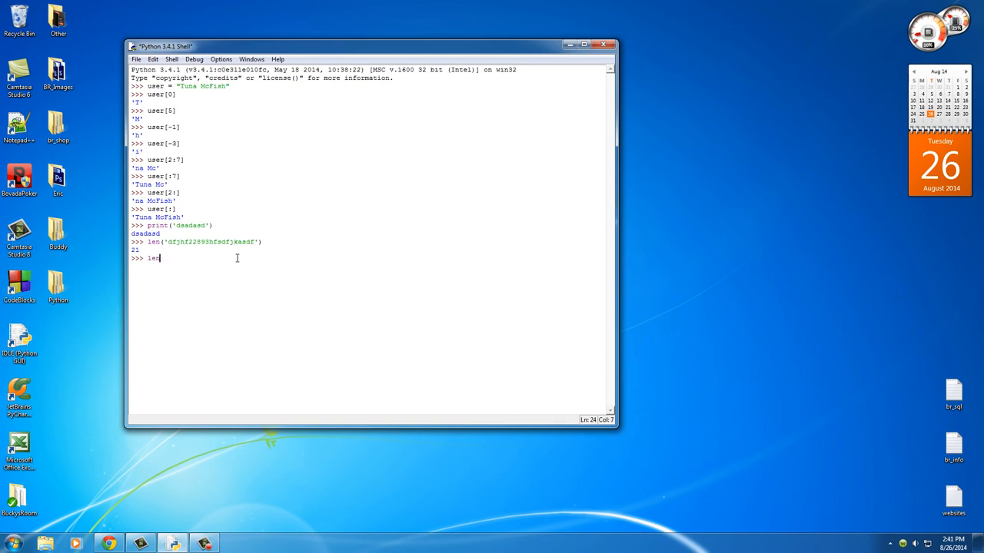
text(()
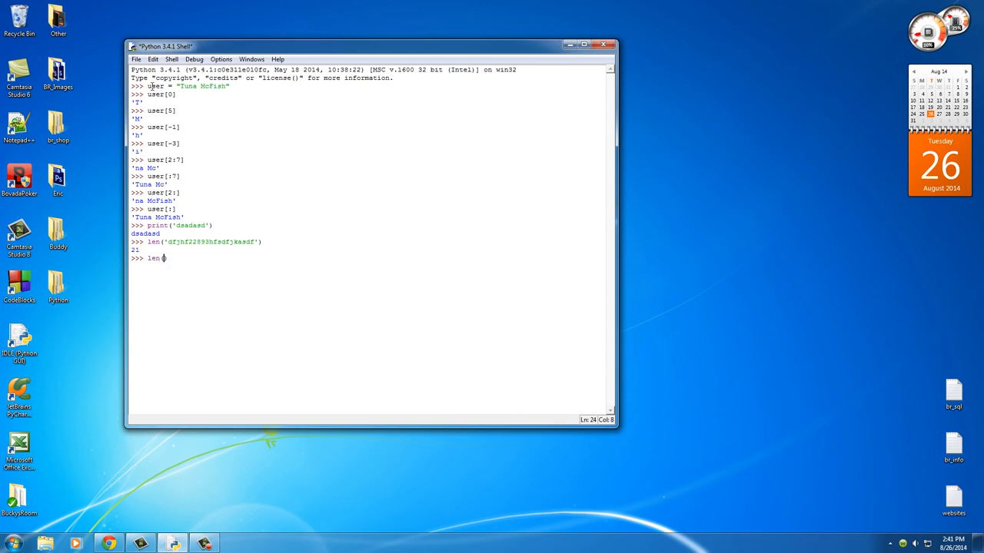
double_click(154, 85)
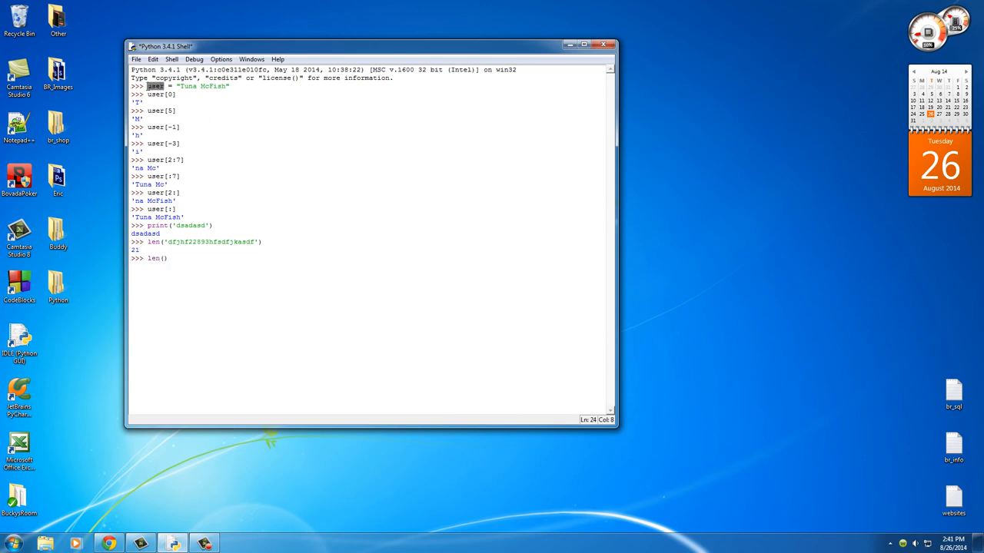
text(user)
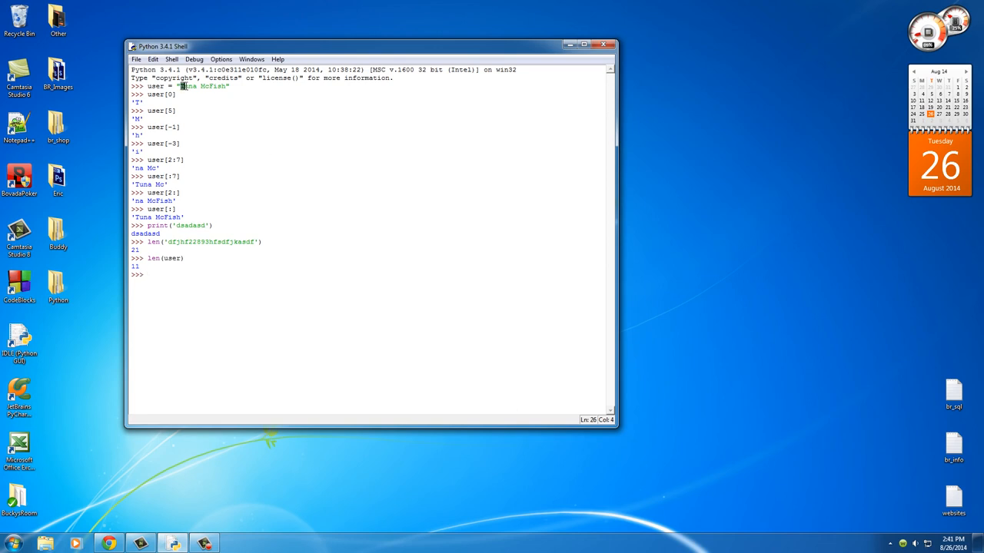
double_click(190, 85)
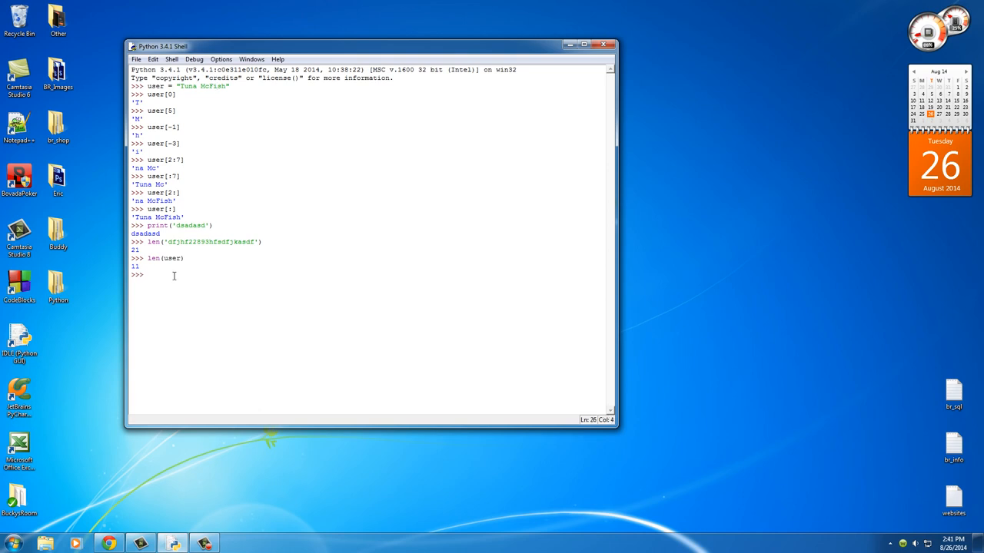
mouse_move(132, 471)
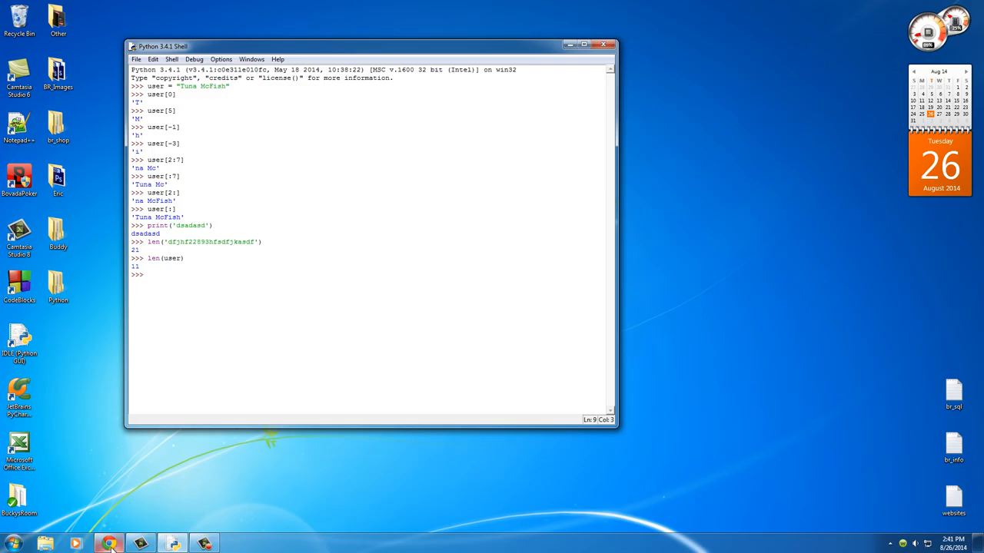
Switch to the browser showing the BuckysRoom forum index
click(109, 543)
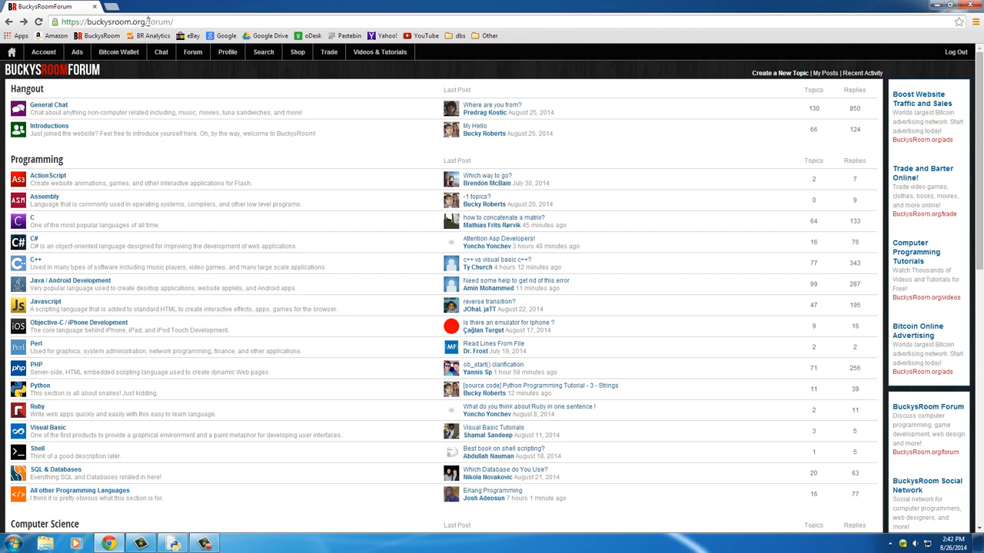
mouse_move(117, 365)
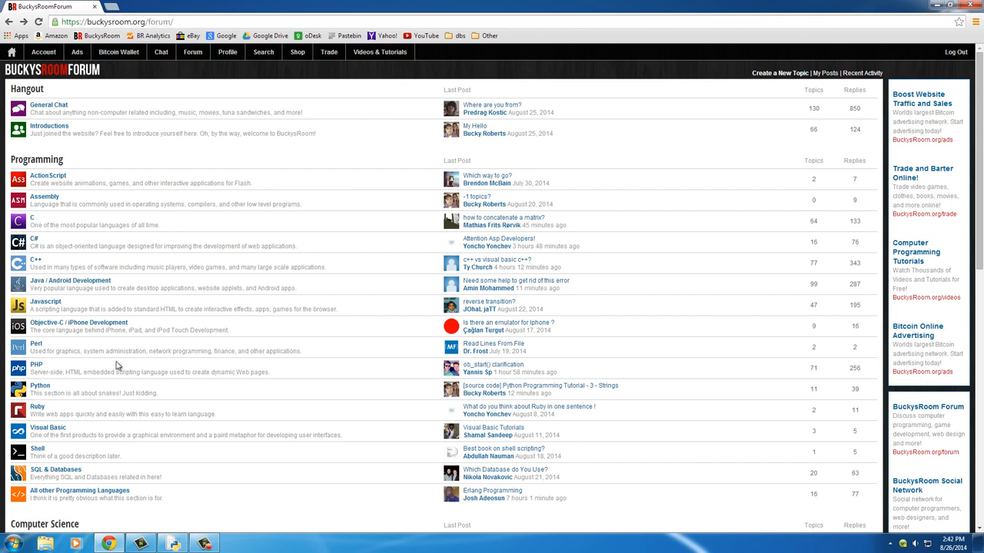